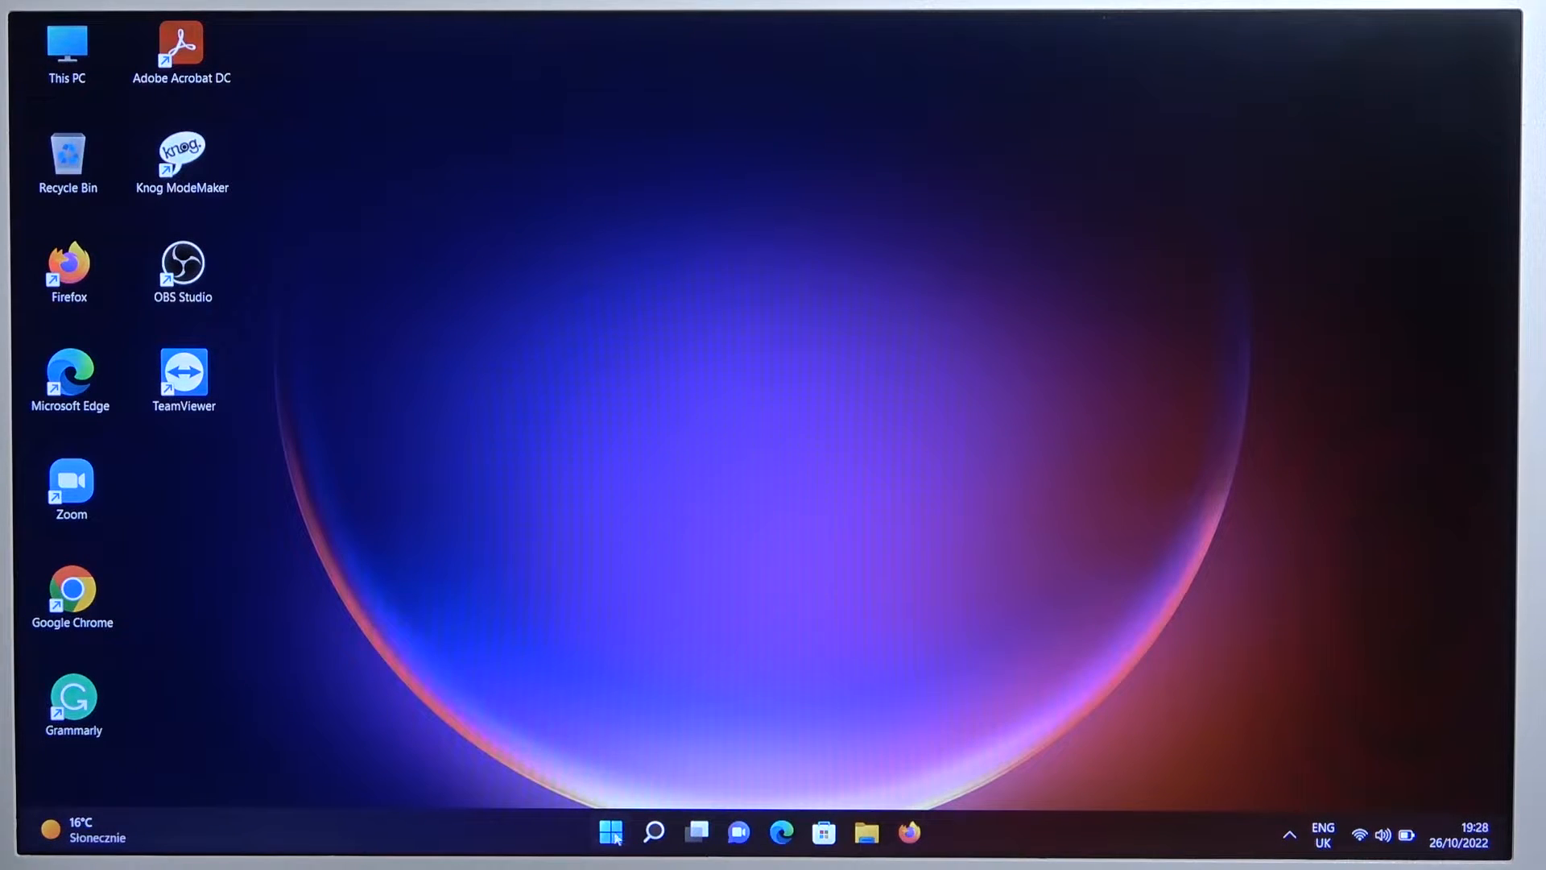
- From Start, reach Settings > Bluetooth & devices and begin adding a new device
click(609, 832)
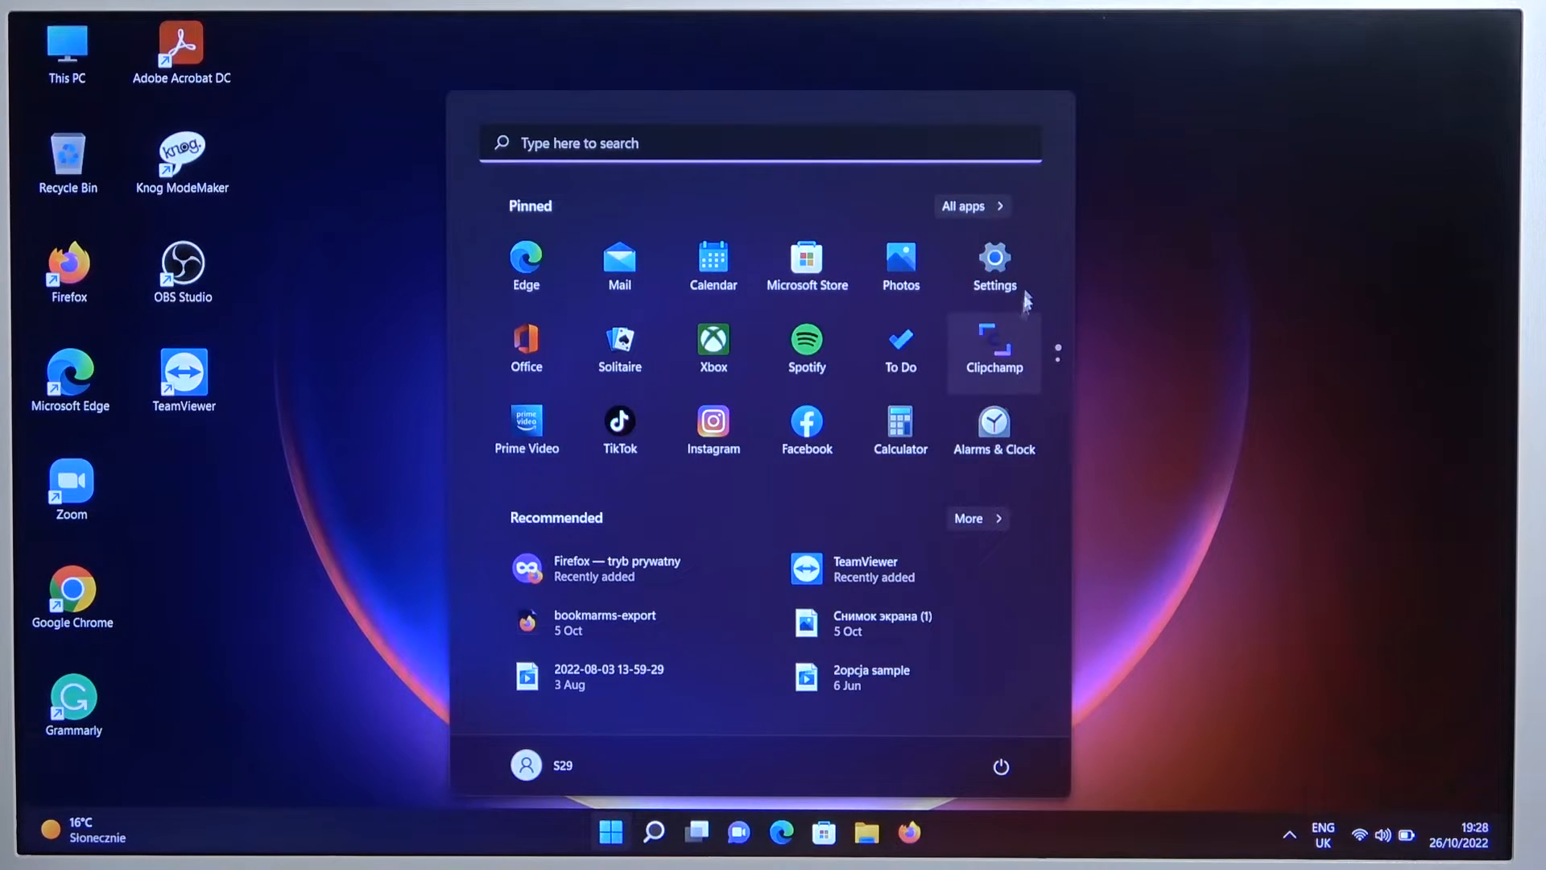
click(994, 266)
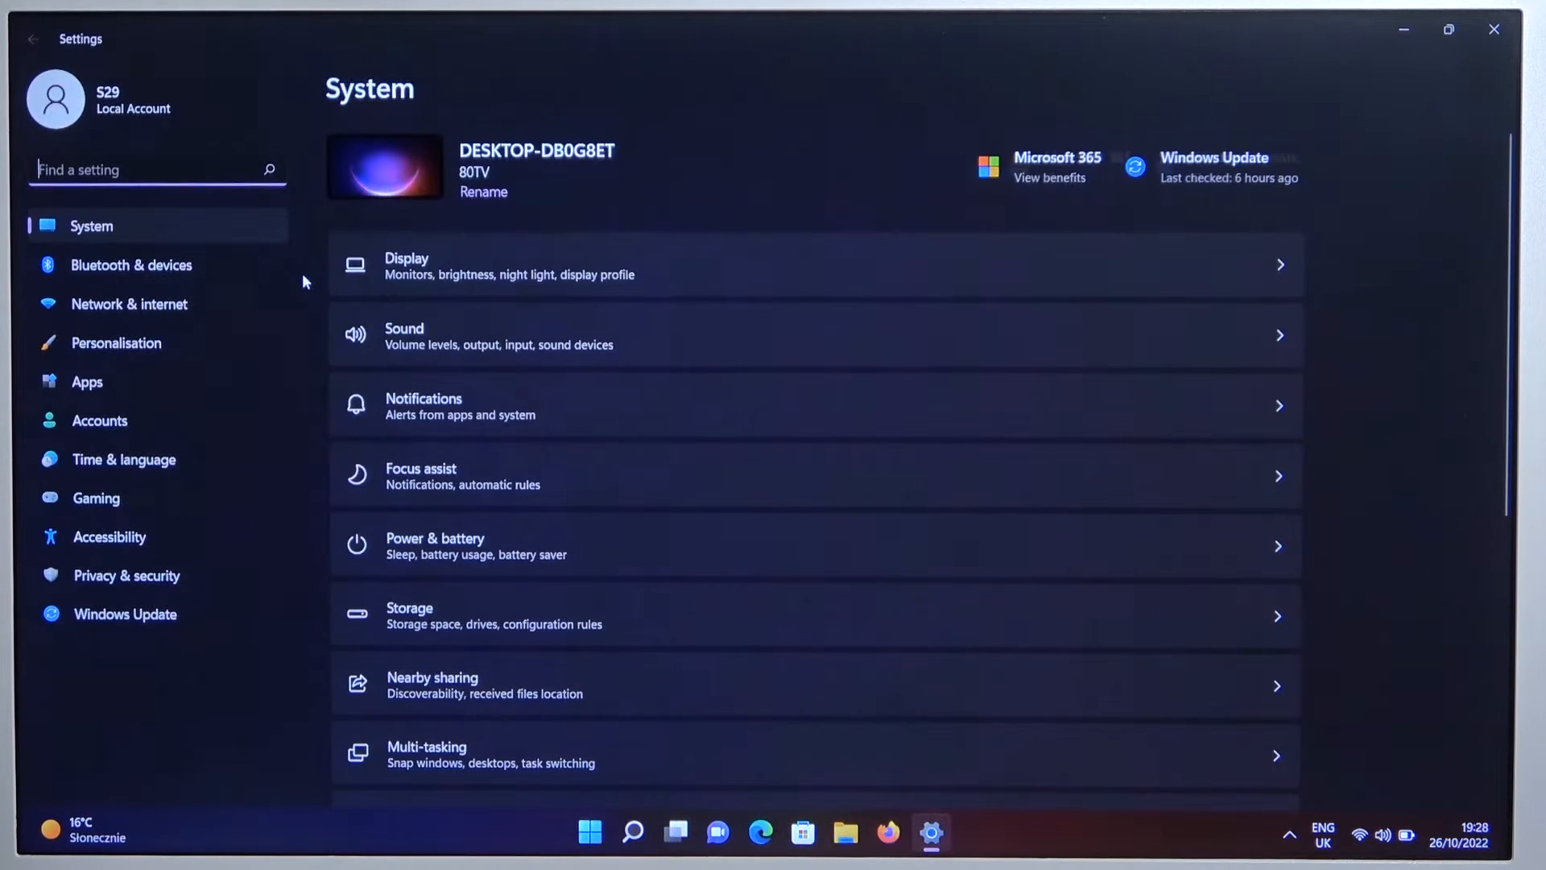
click(130, 264)
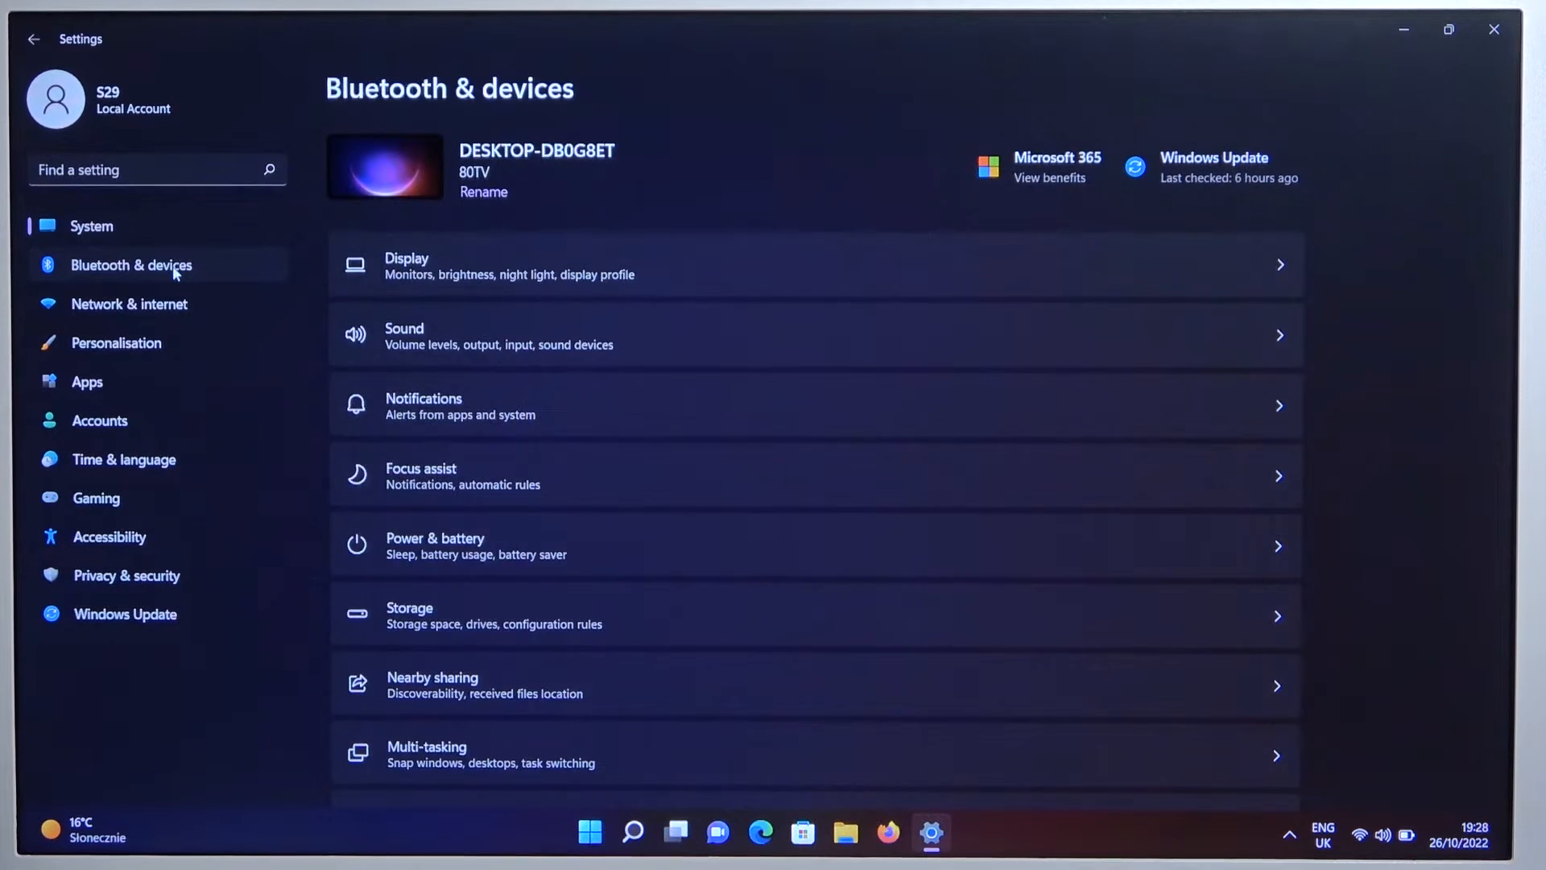
click(131, 264)
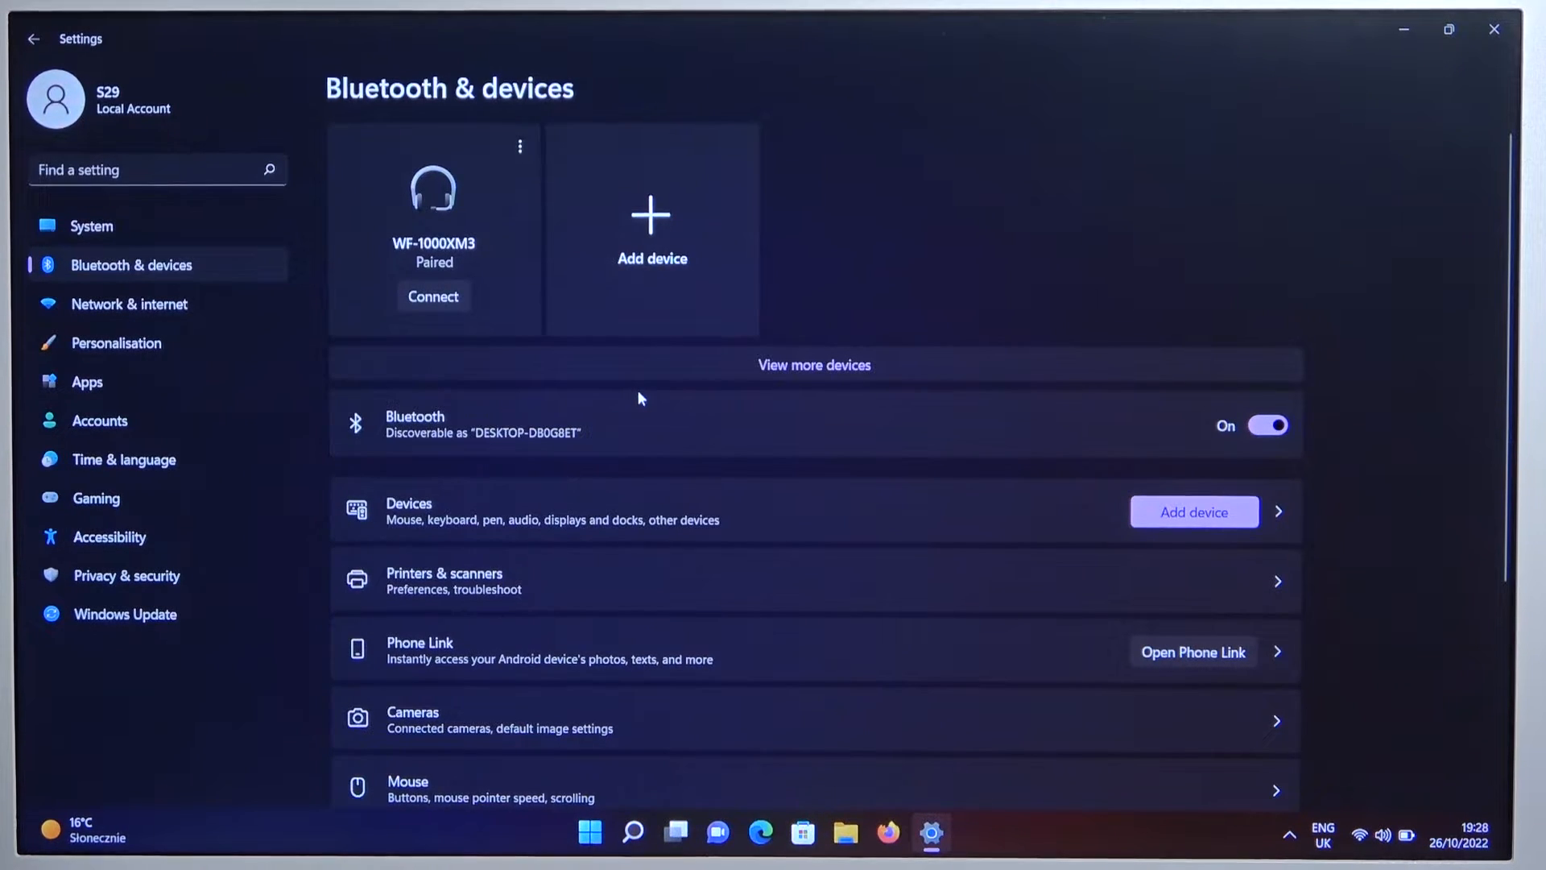
mouse_move(732, 288)
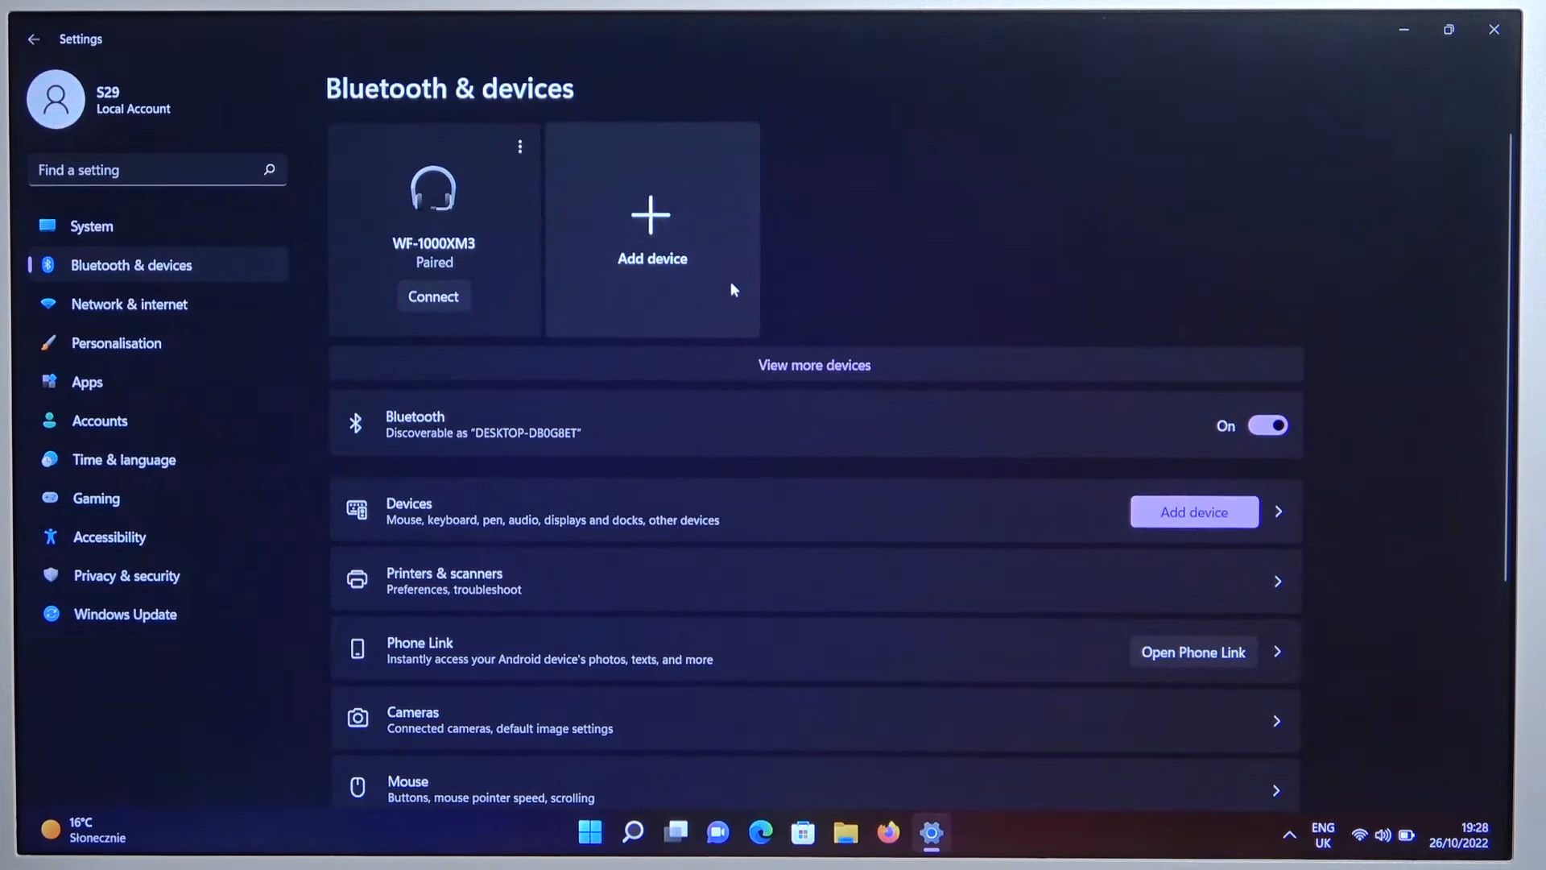
click(651, 227)
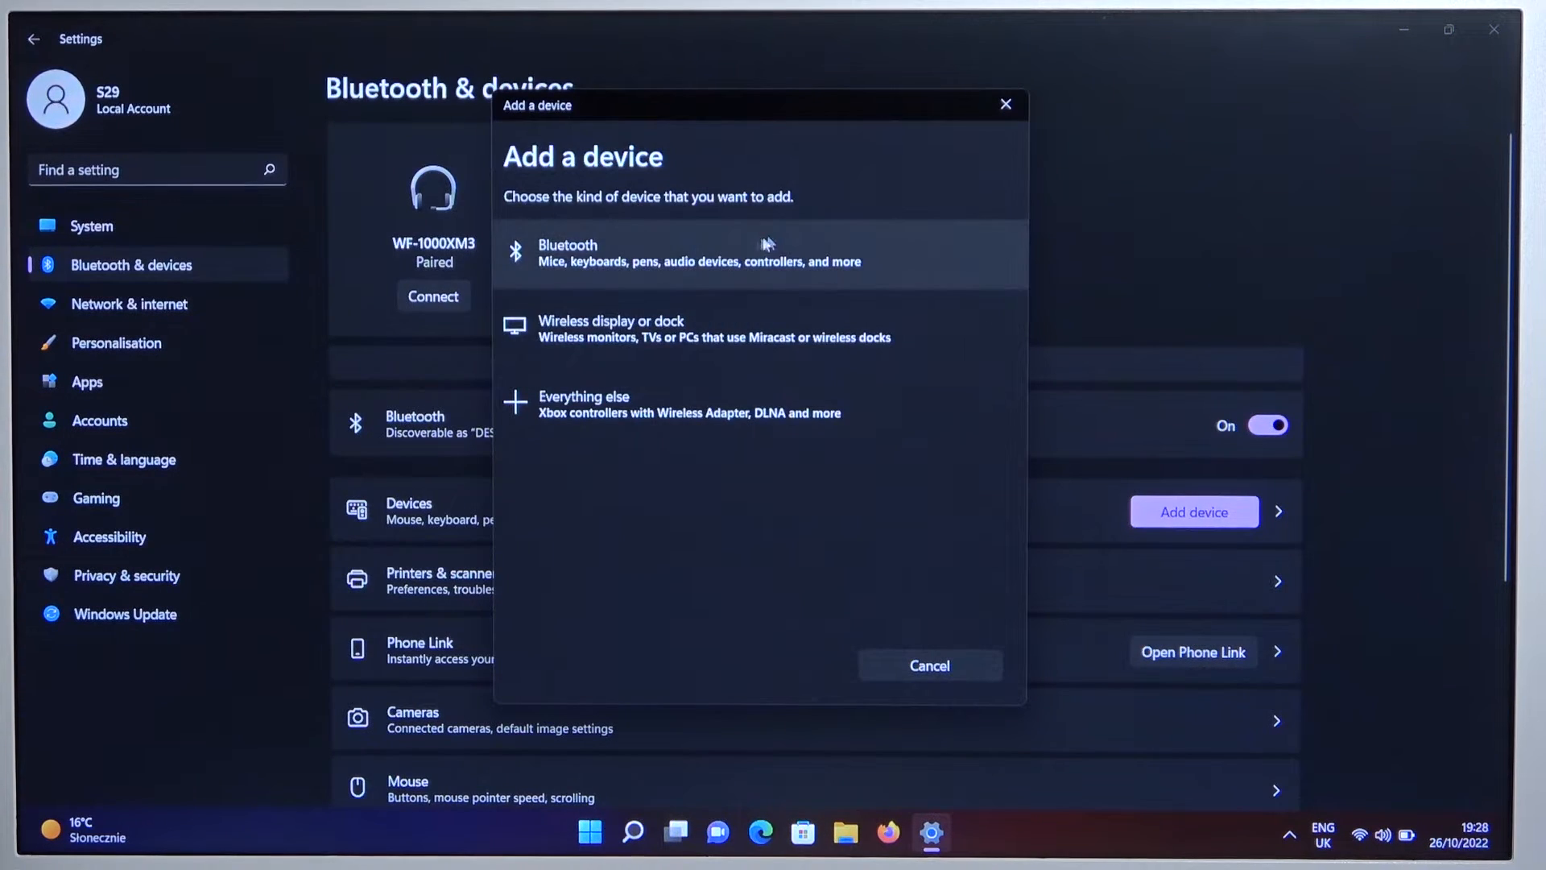
- Pair the Haylou MoriPods over Bluetooth, then show the paired earbuds' options menu
click(700, 255)
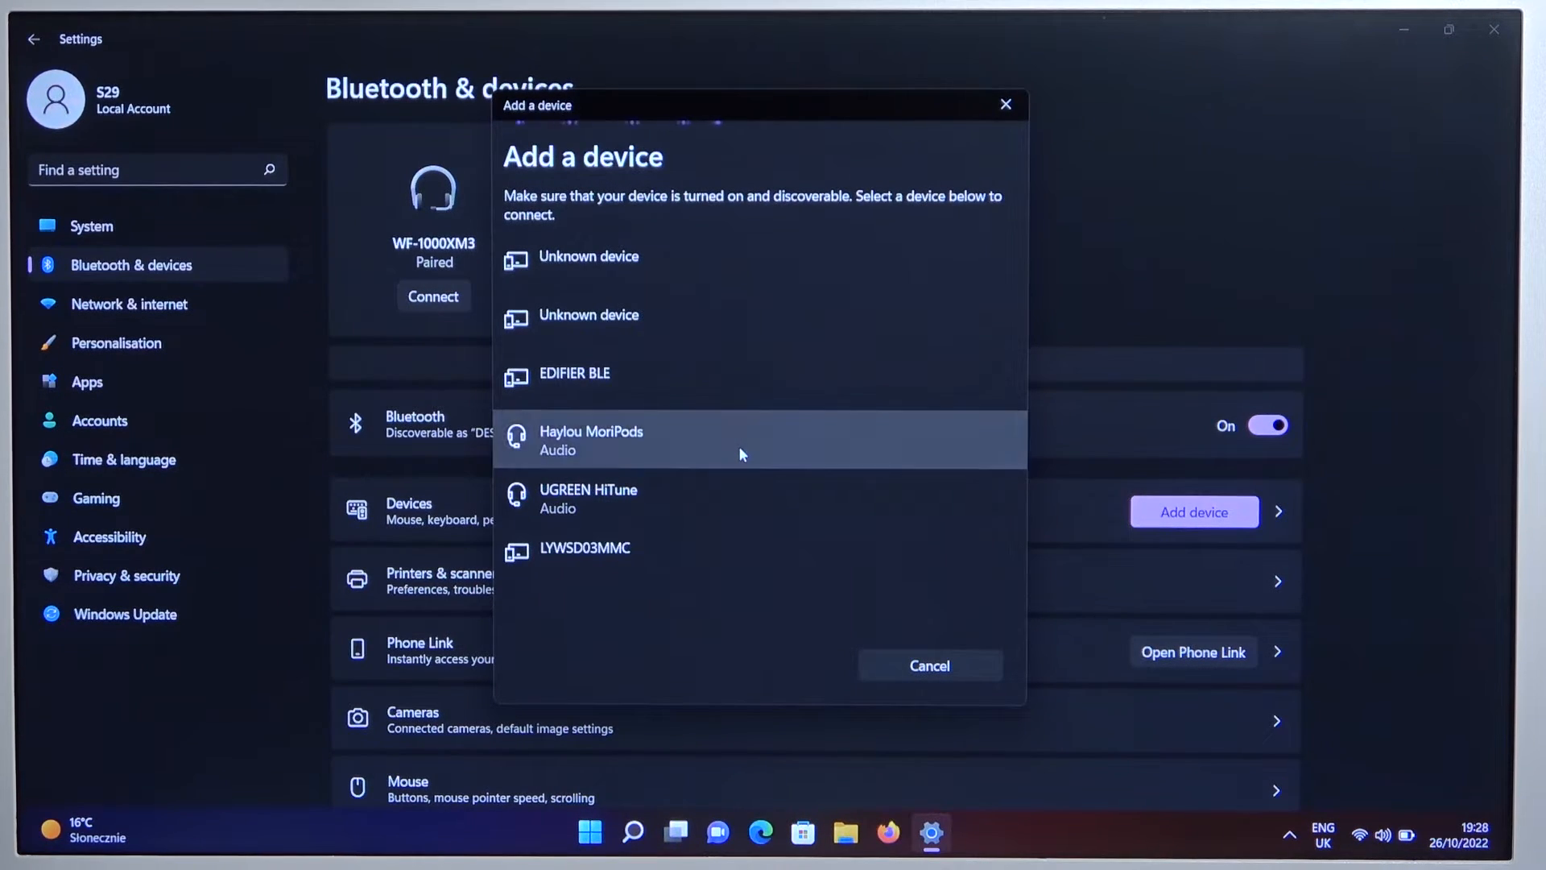
click(591, 439)
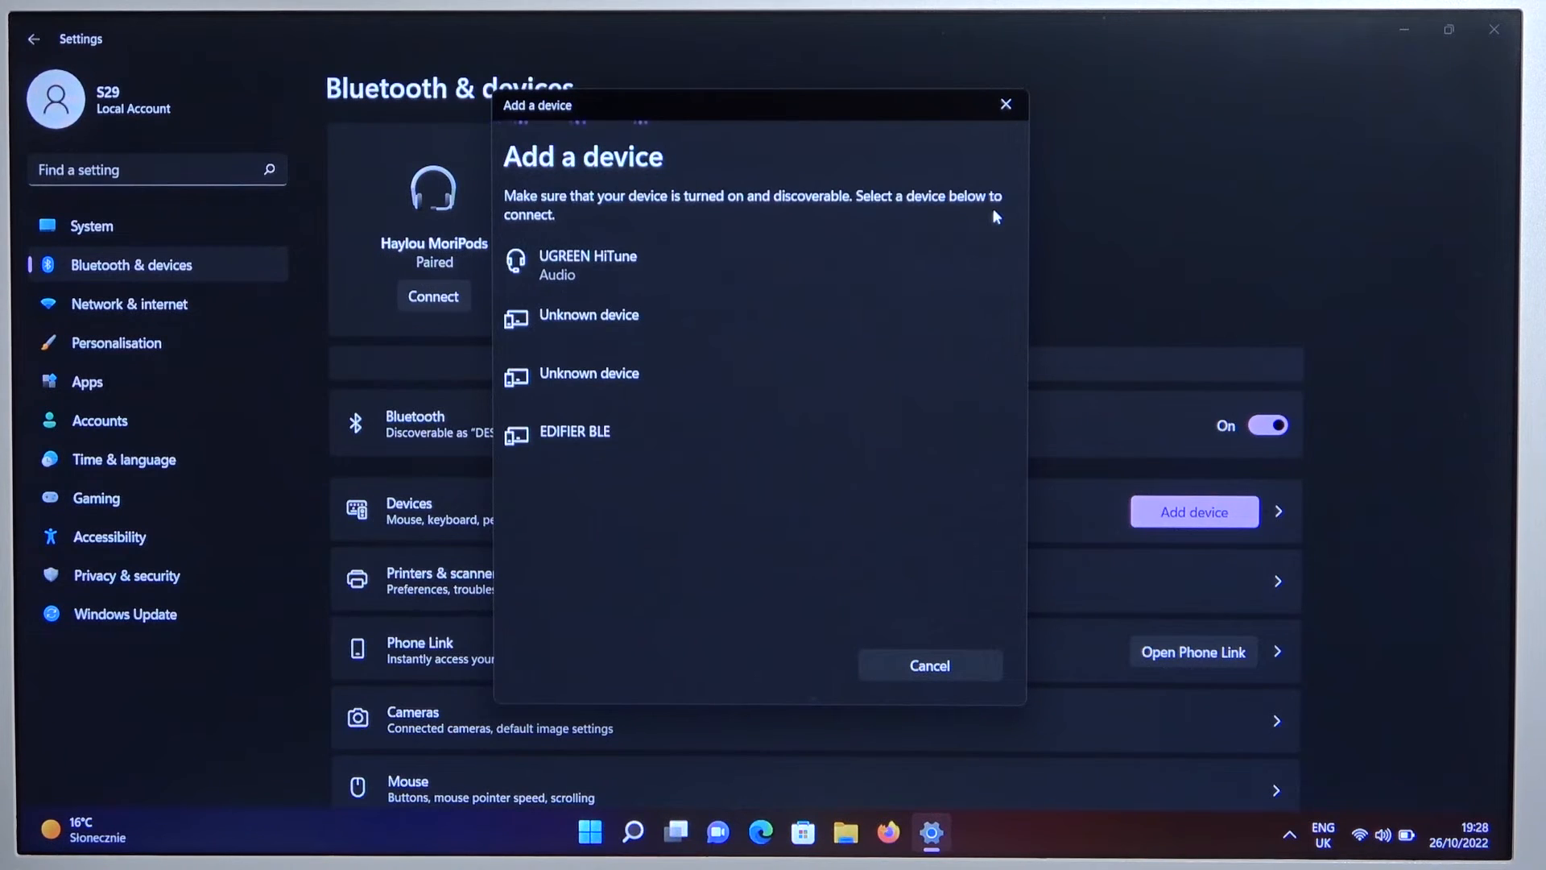
click(927, 665)
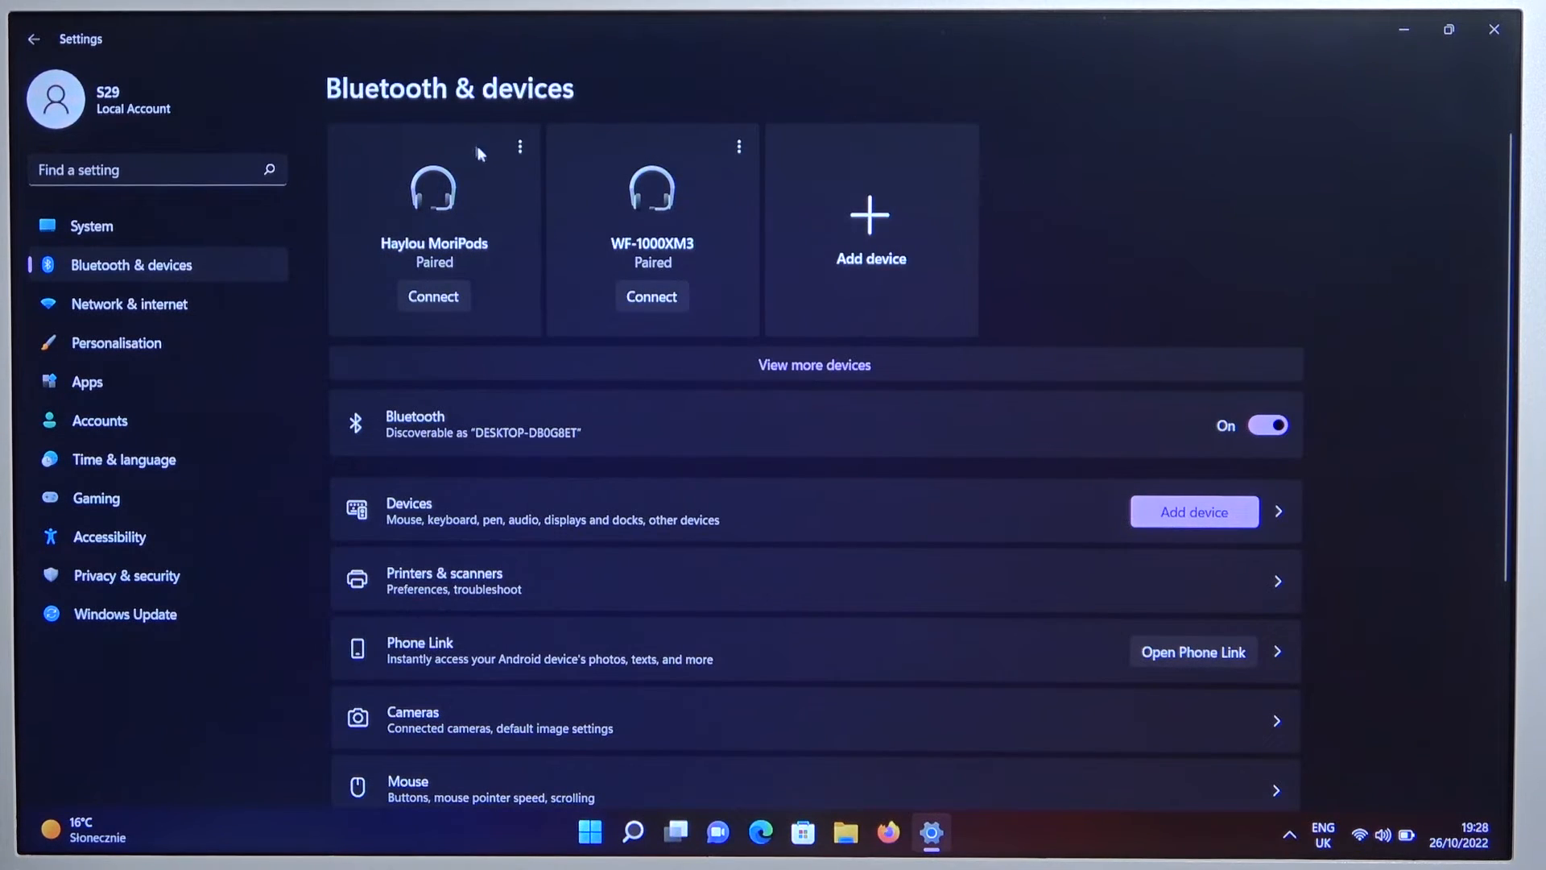
click(520, 147)
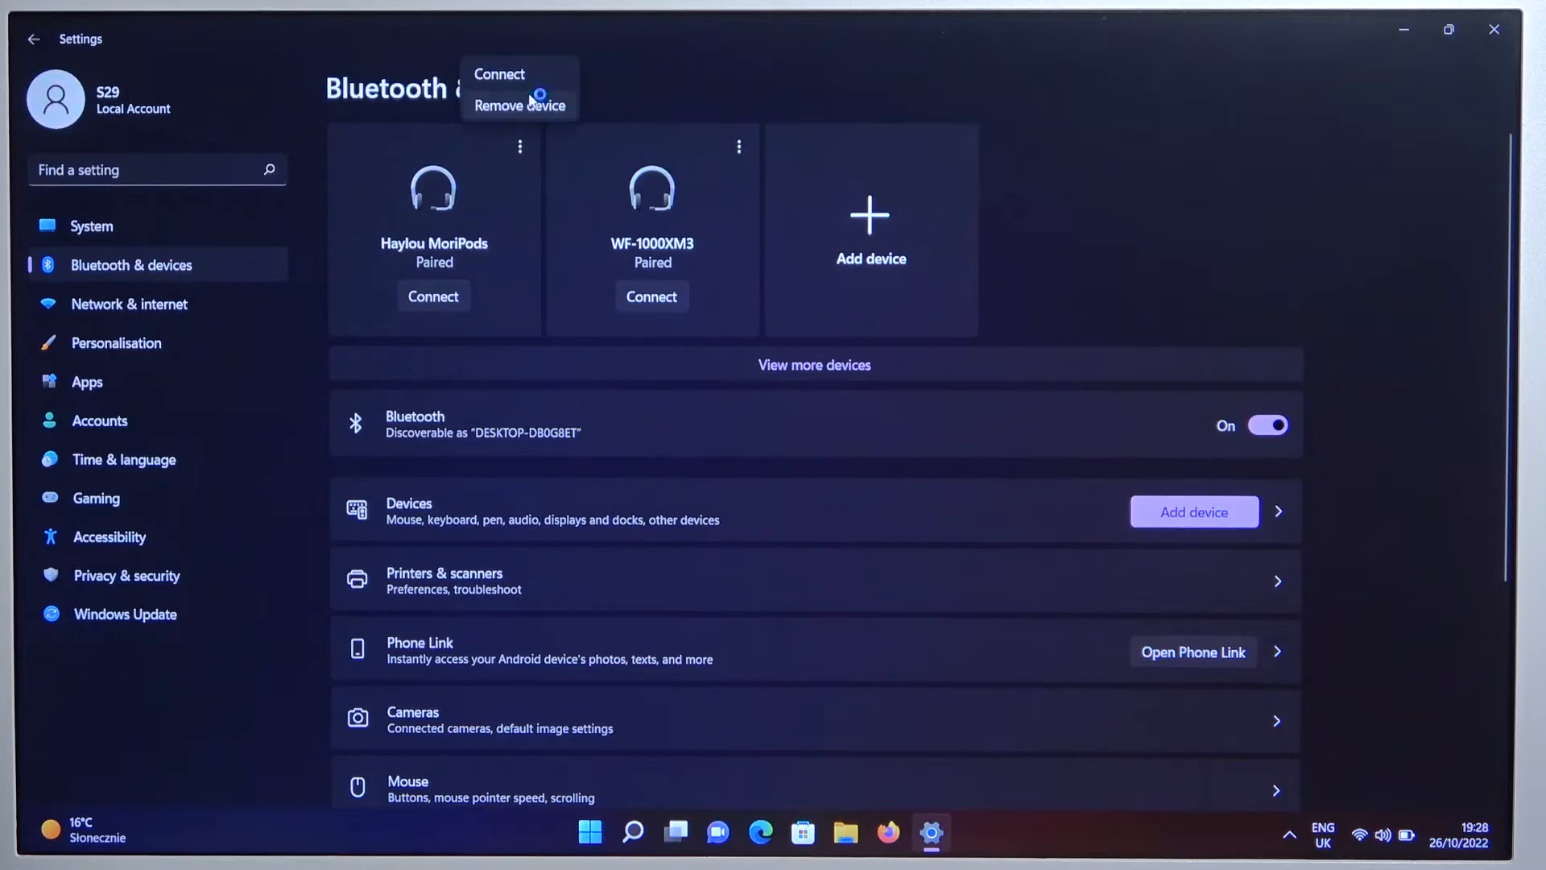